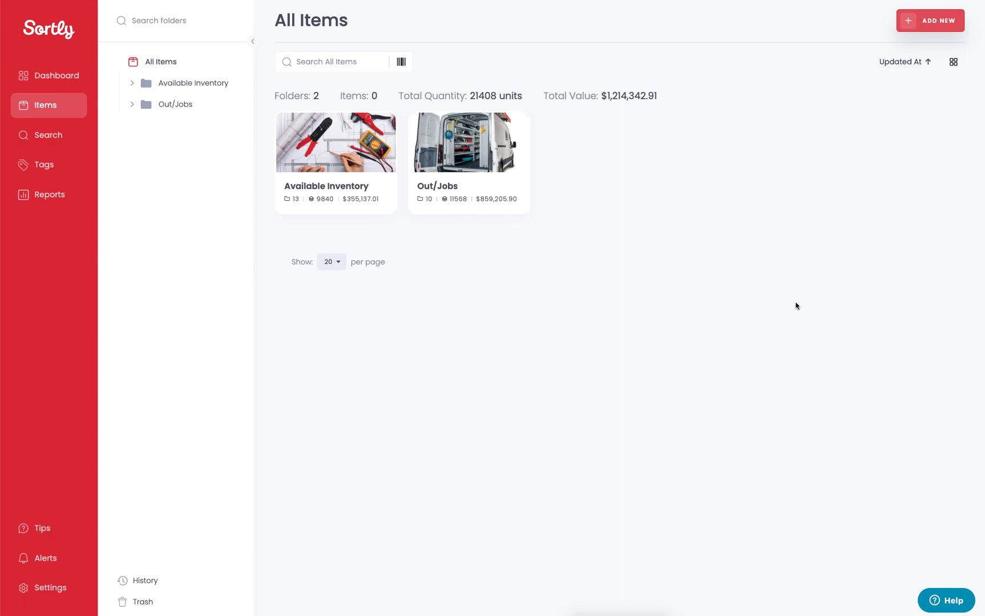
pyautogui.moveTo(803, 306)
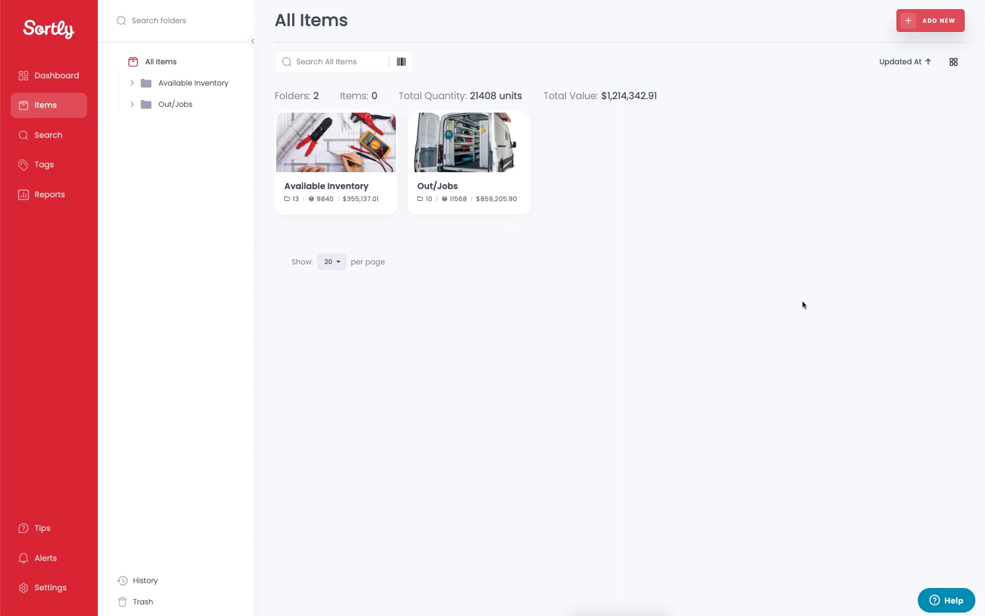
pyautogui.moveTo(719, 284)
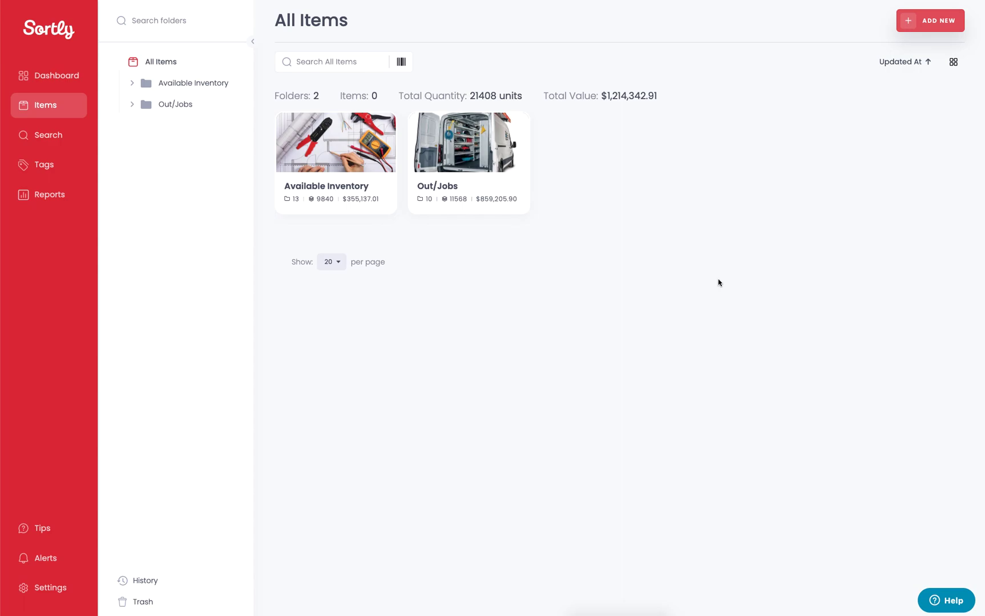
pyautogui.moveTo(566, 216)
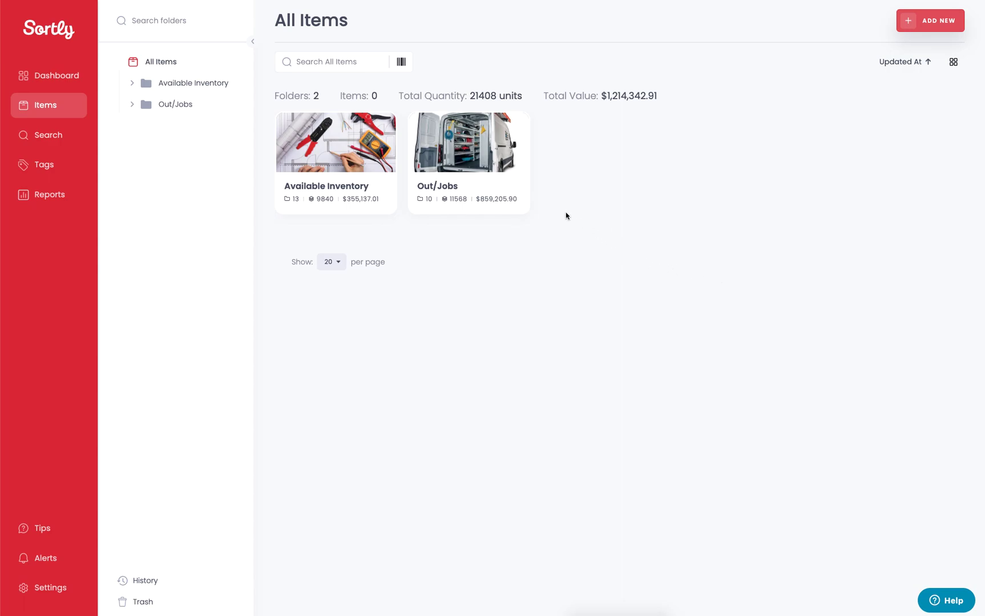
pyautogui.moveTo(468, 162)
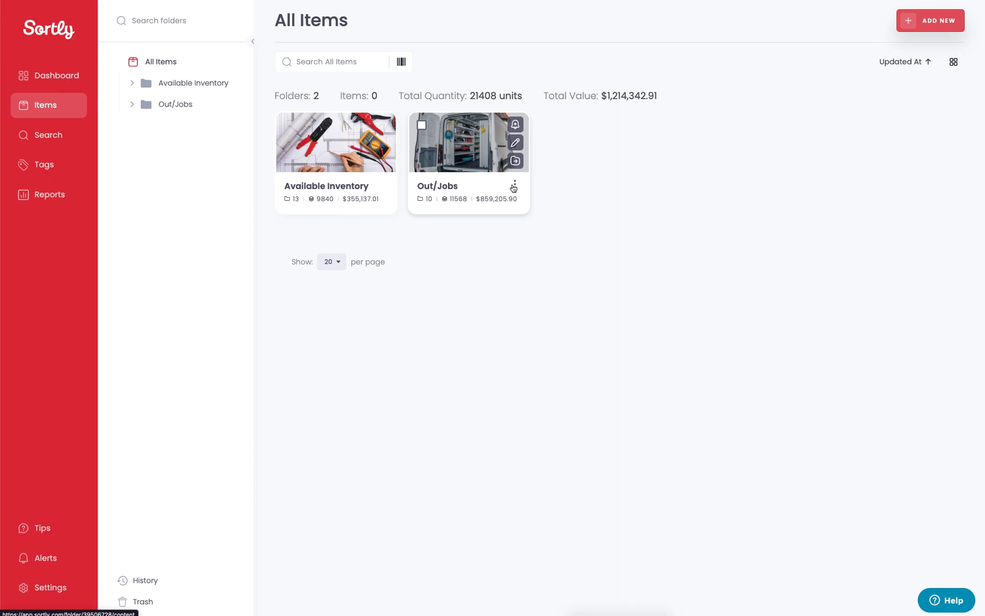
# - Bring up the Activity History page from the bottom of the left folder panel
pyautogui.click(514, 186)
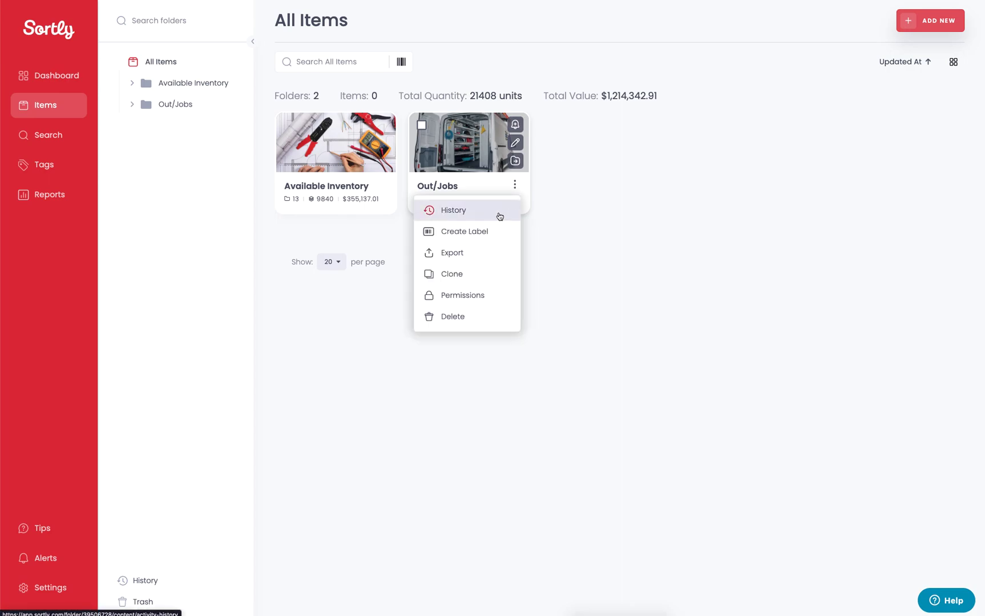
pyautogui.moveTo(484, 217)
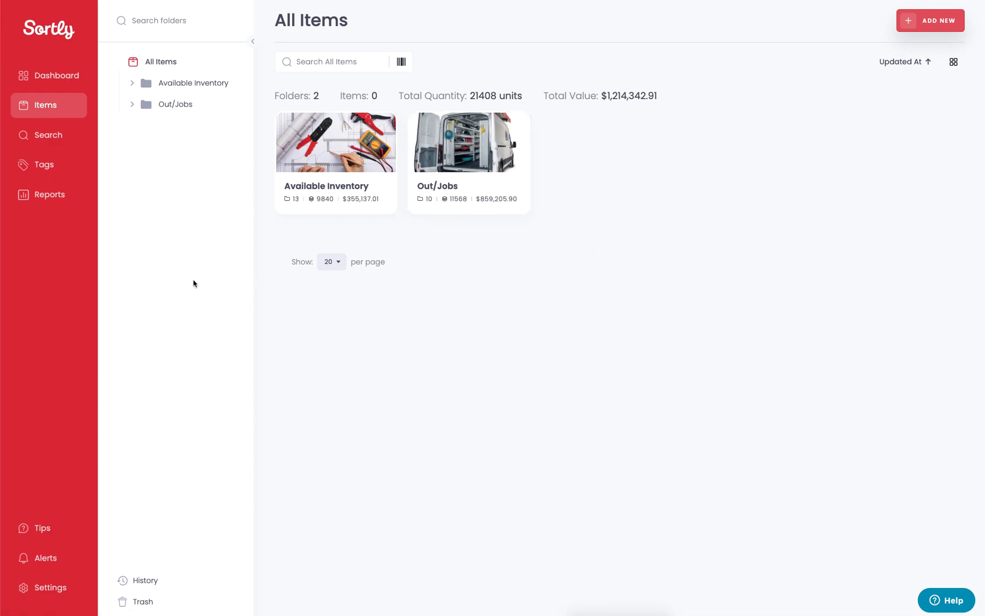
pyautogui.moveTo(145, 580)
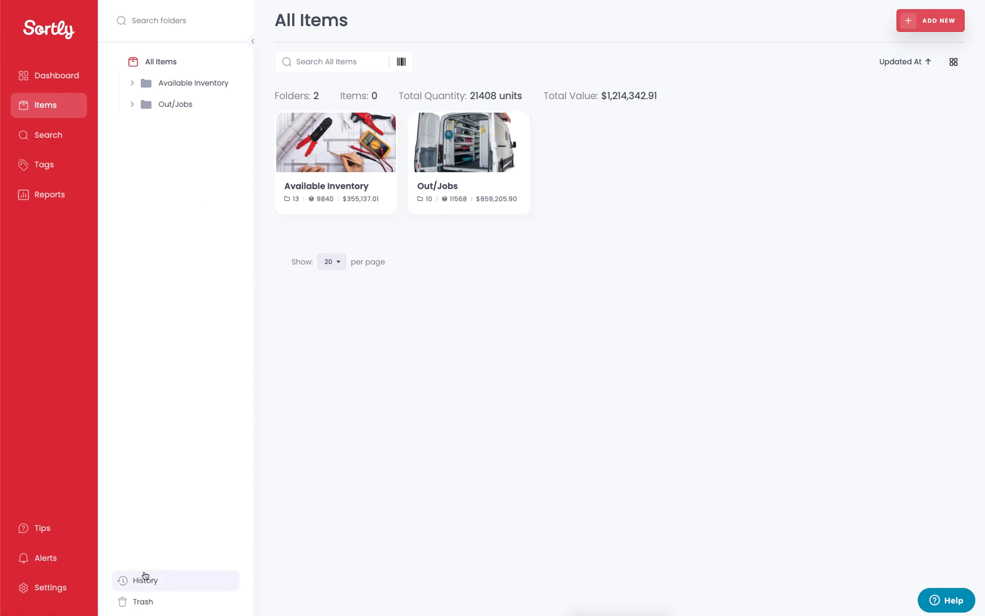
pyautogui.moveTo(145, 580)
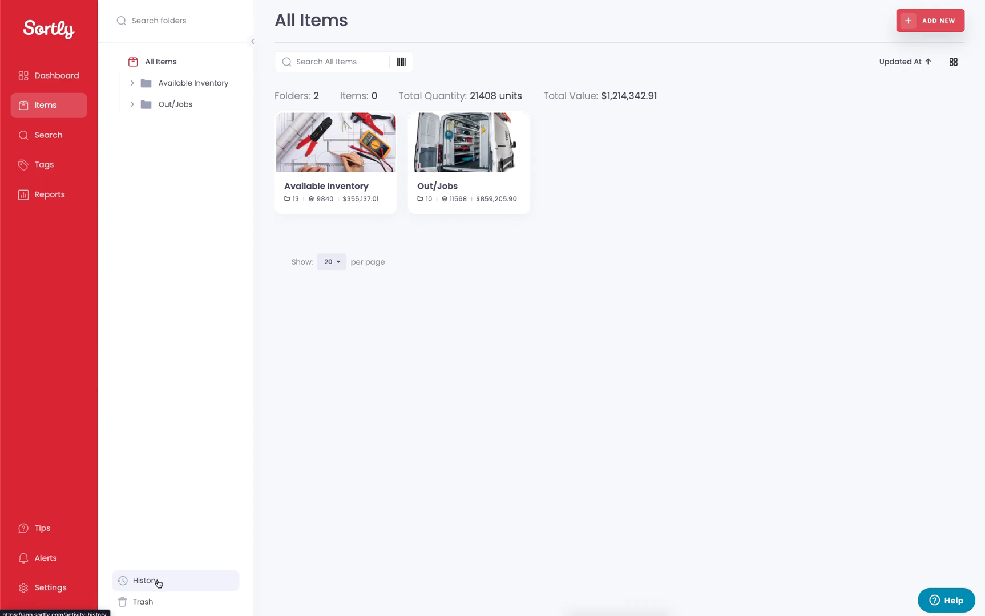
pyautogui.click(143, 580)
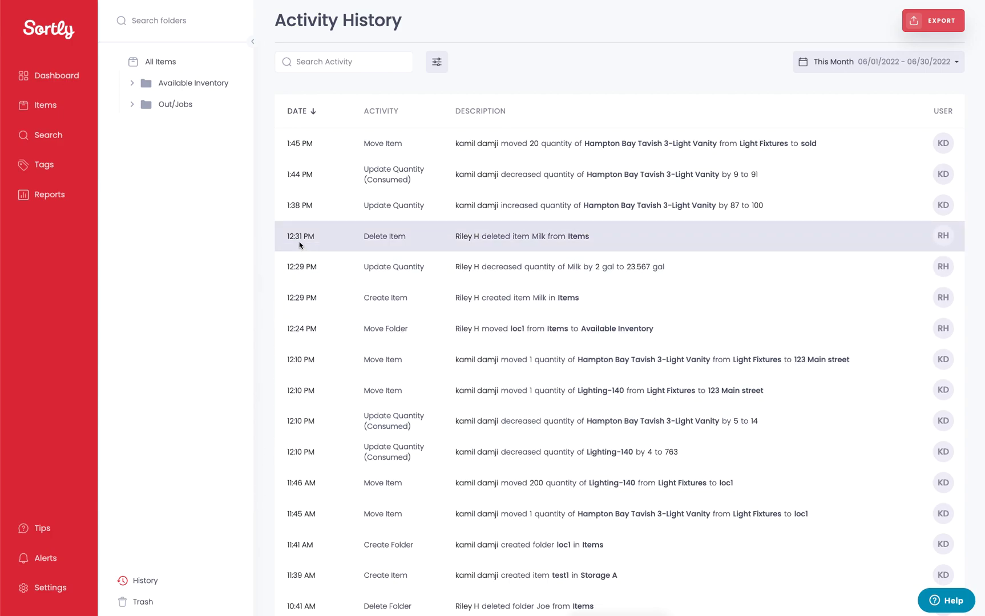
pyautogui.moveTo(300, 236)
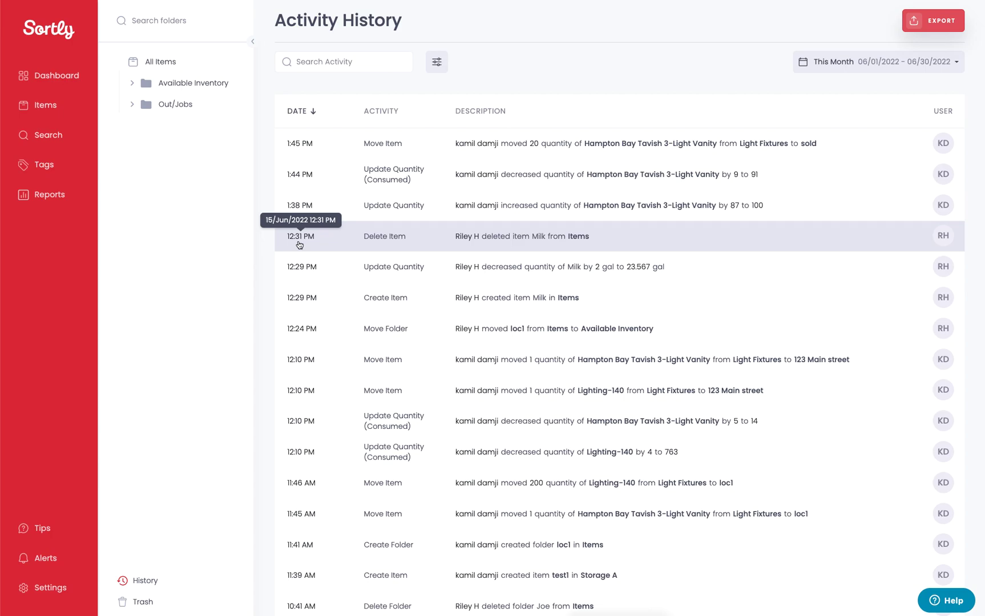
pyautogui.moveTo(351, 253)
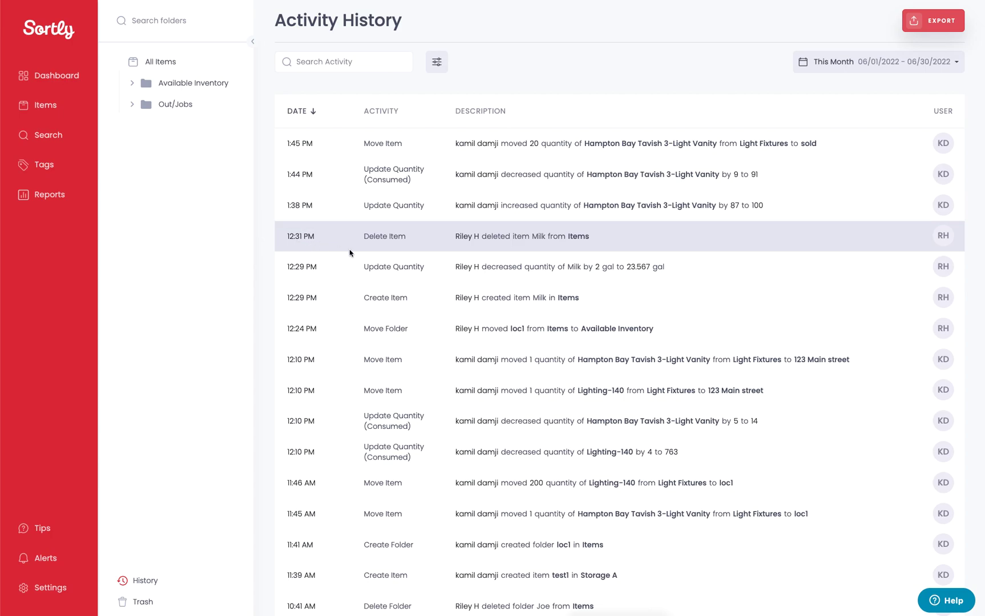
pyautogui.moveTo(385, 251)
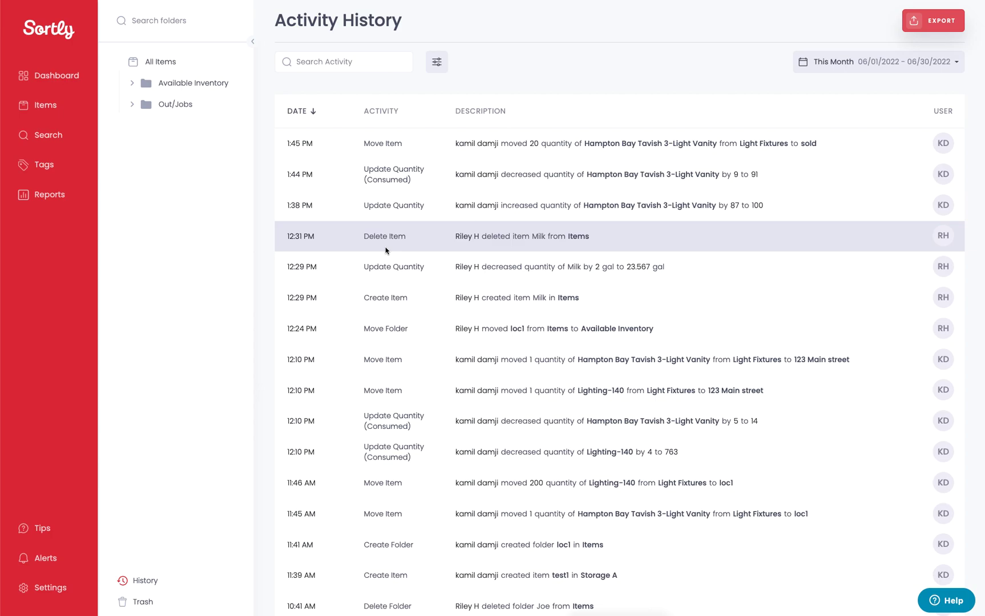
pyautogui.moveTo(589, 249)
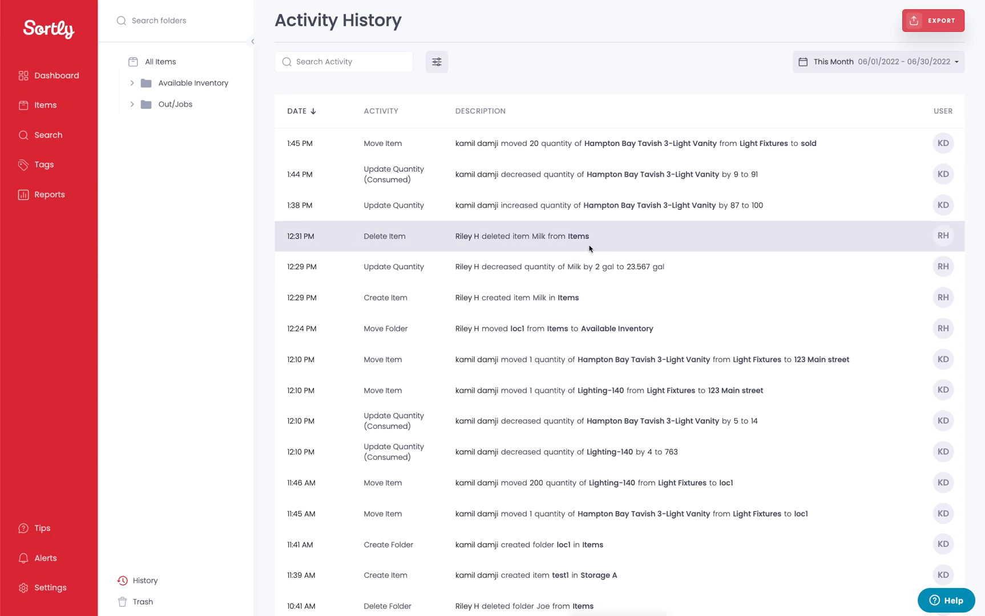
pyautogui.moveTo(638, 245)
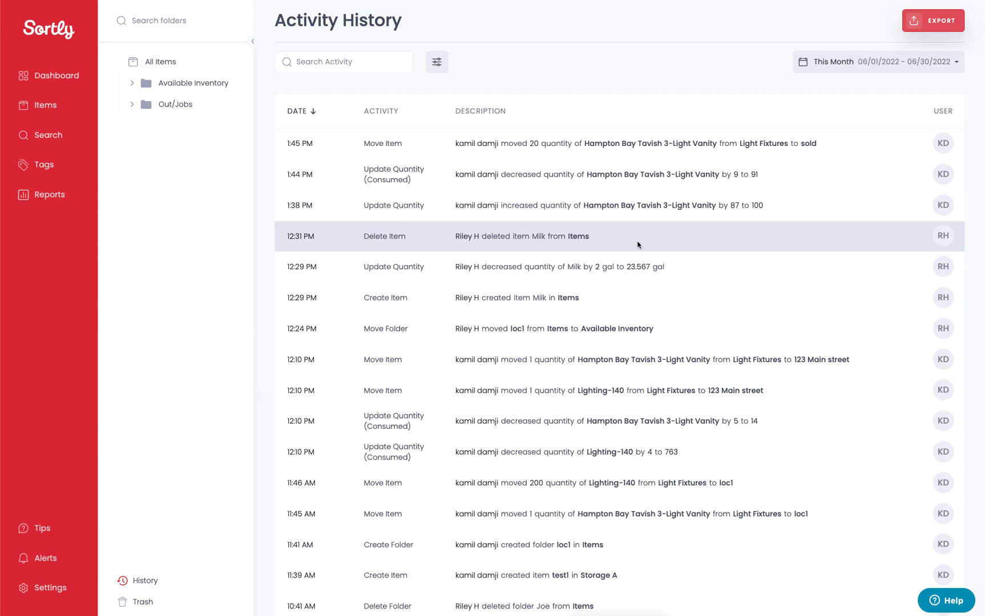
pyautogui.moveTo(943, 236)
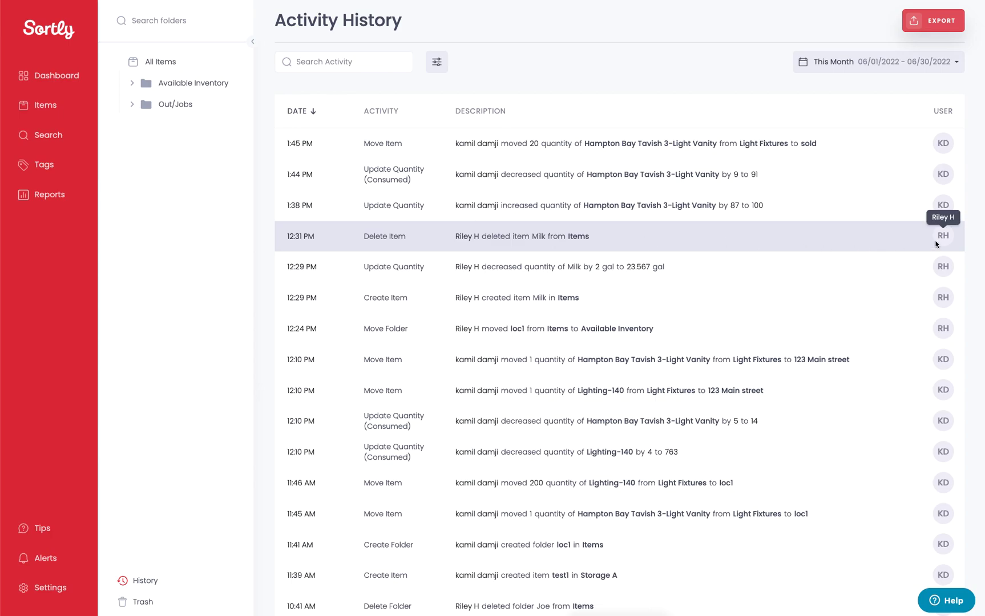
pyautogui.moveTo(875, 250)
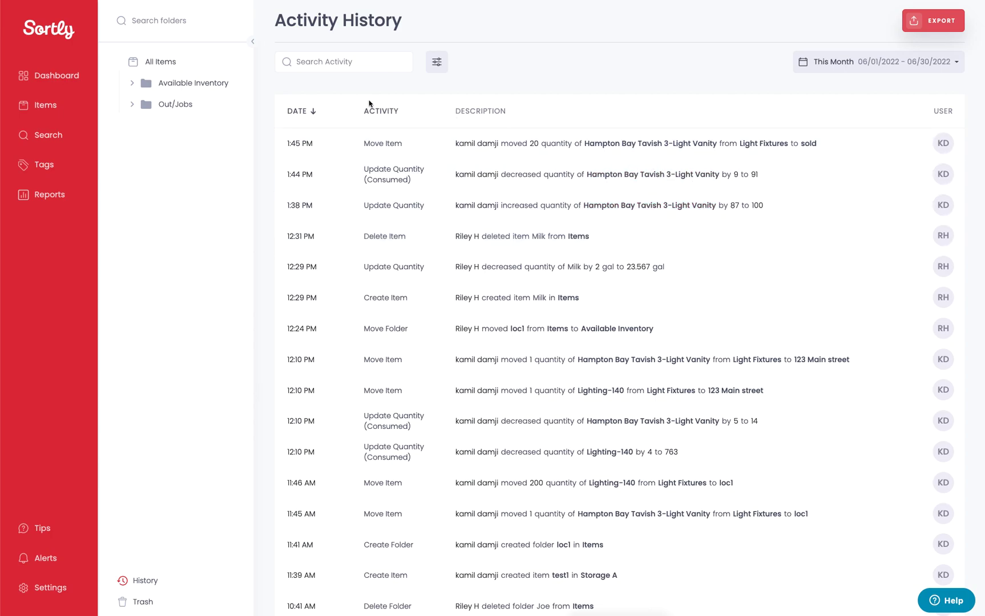
pyautogui.click(344, 62)
pyautogui.write('kamil')
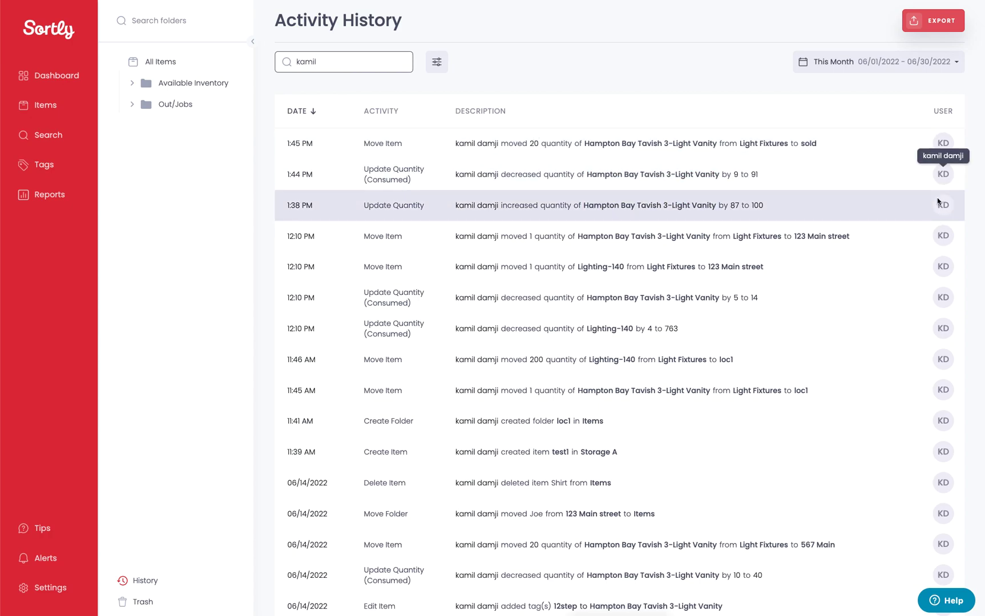
pyautogui.moveTo(571, 87)
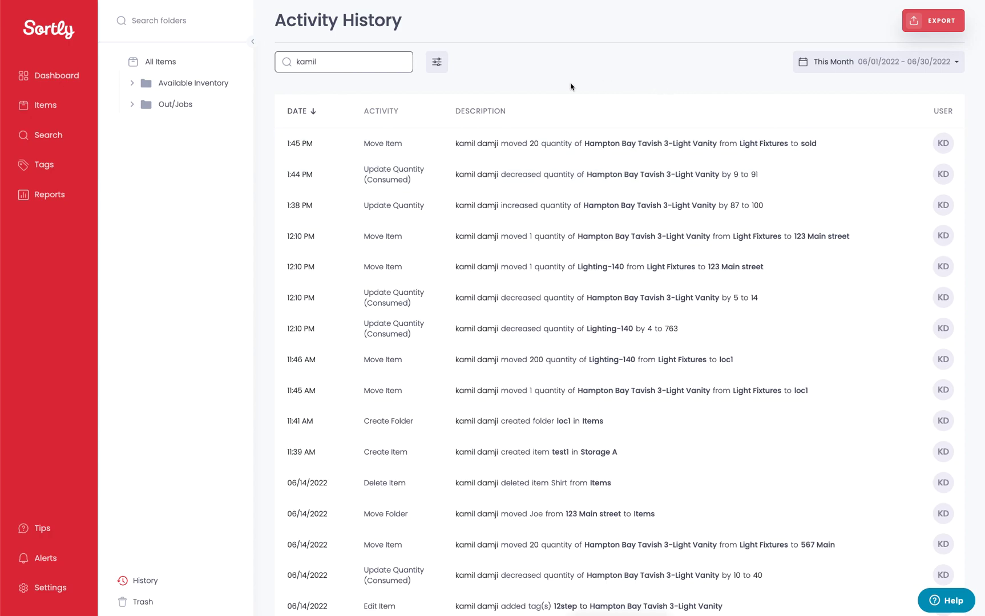
pyautogui.click(344, 61)
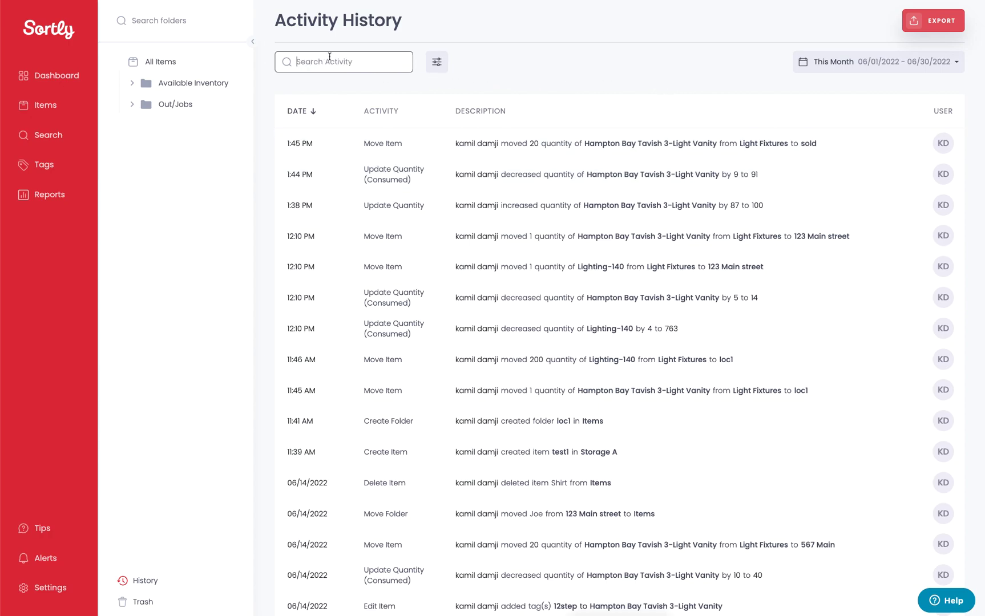
pyautogui.click(436, 61)
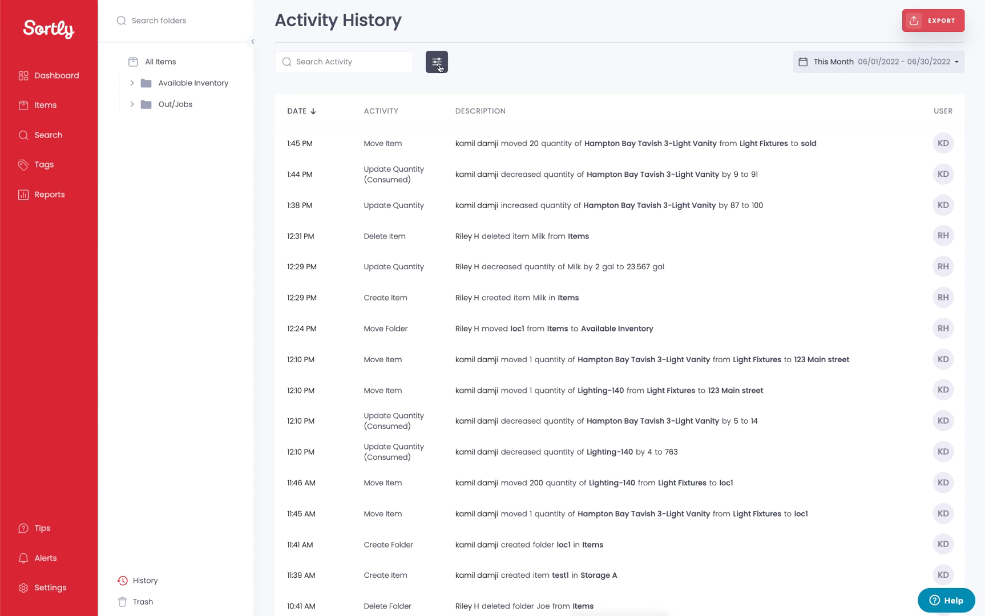
pyautogui.click(436, 61)
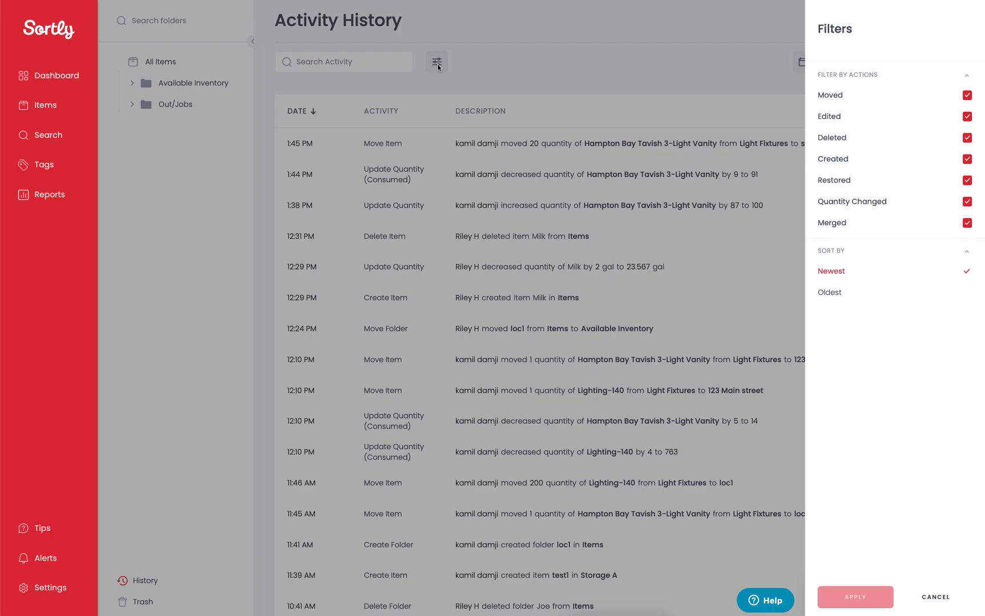
pyautogui.moveTo(891, 138)
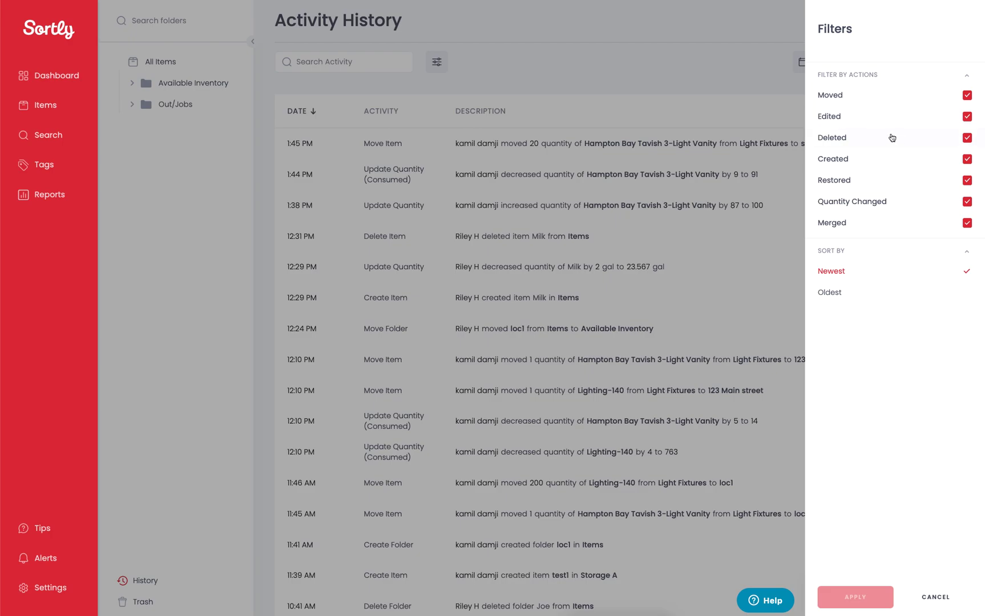
pyautogui.moveTo(893, 139)
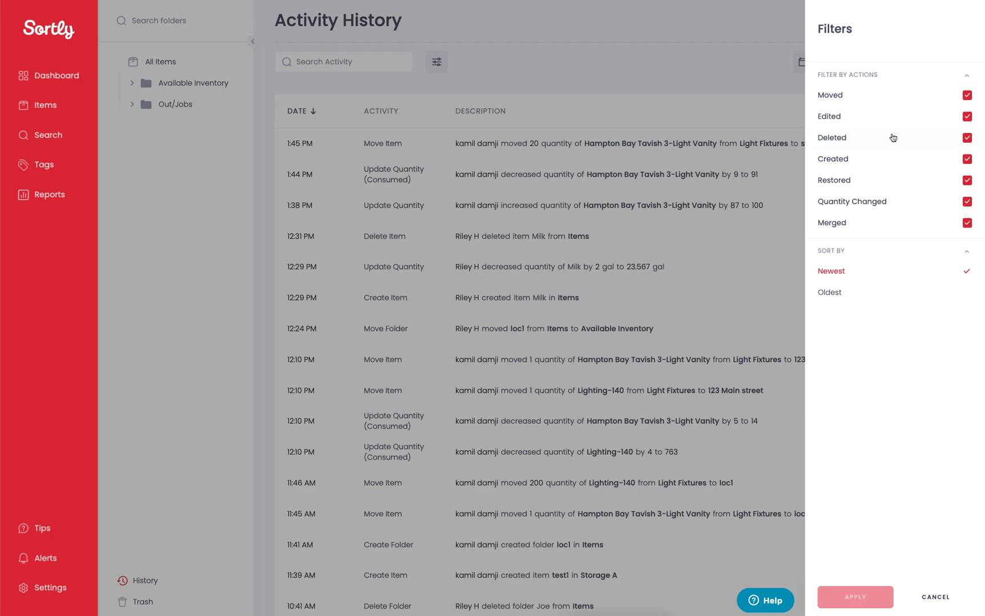
pyautogui.moveTo(882, 276)
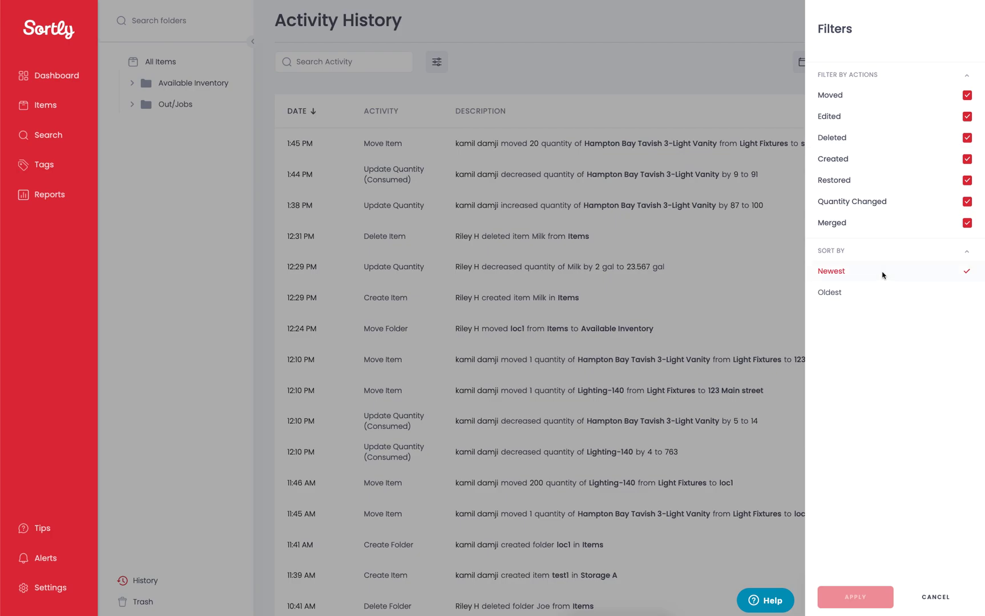
pyautogui.moveTo(879, 278)
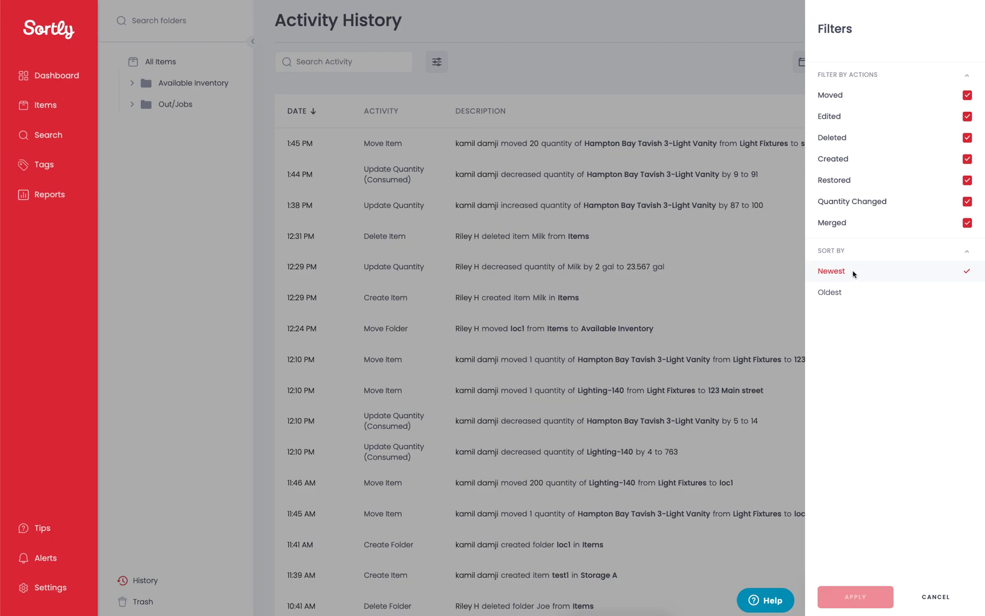
pyautogui.moveTo(865, 316)
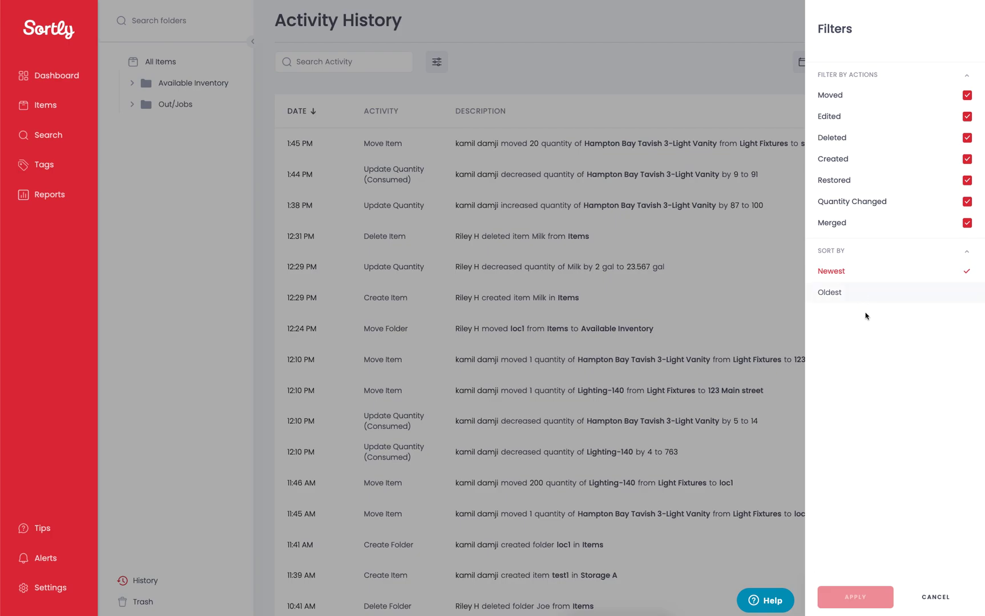
pyautogui.moveTo(855, 609)
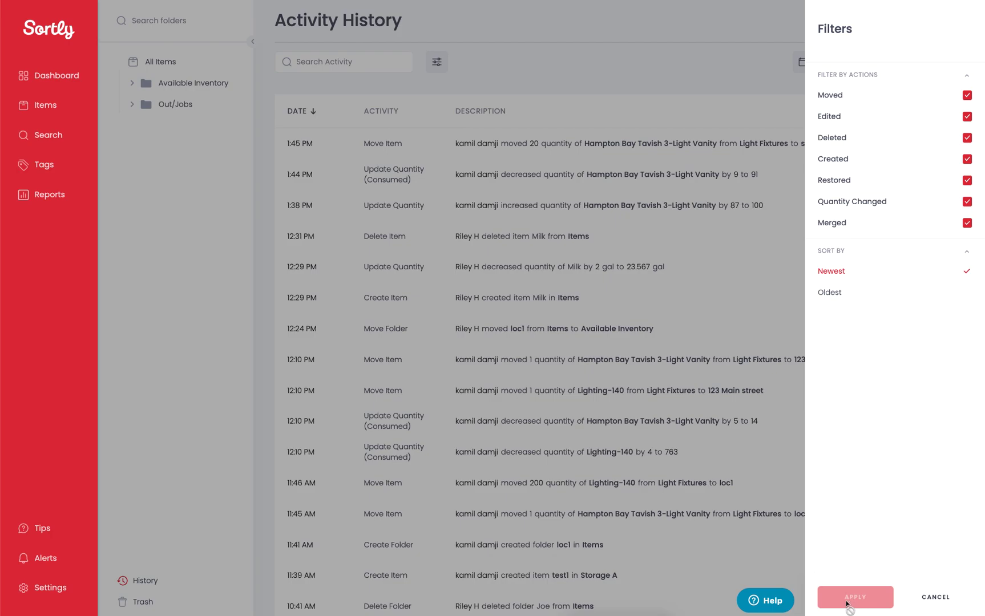
pyautogui.click(854, 607)
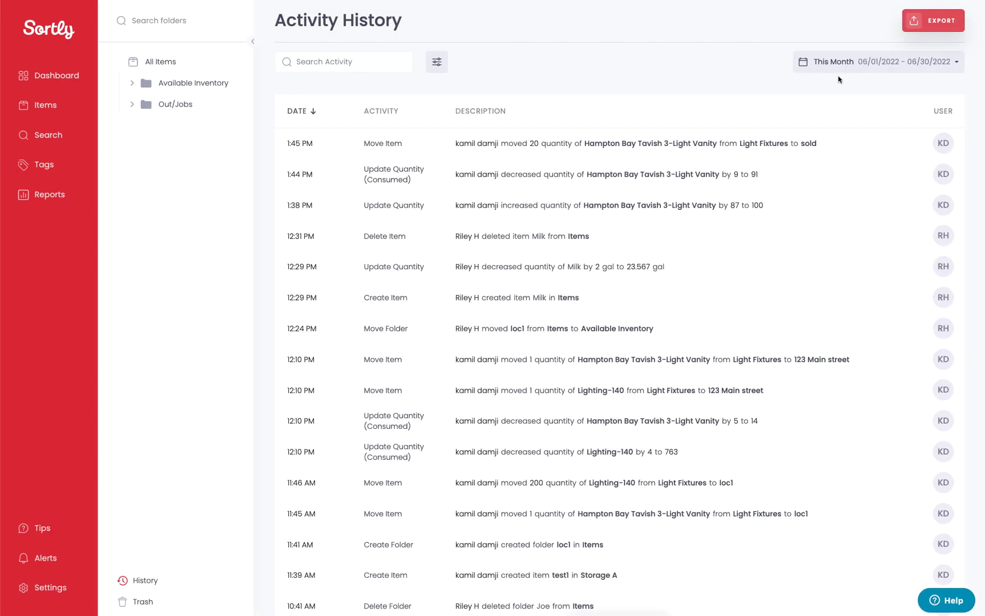
# - Show the date range choices with presets and custom From/To, This Month still active
pyautogui.click(878, 62)
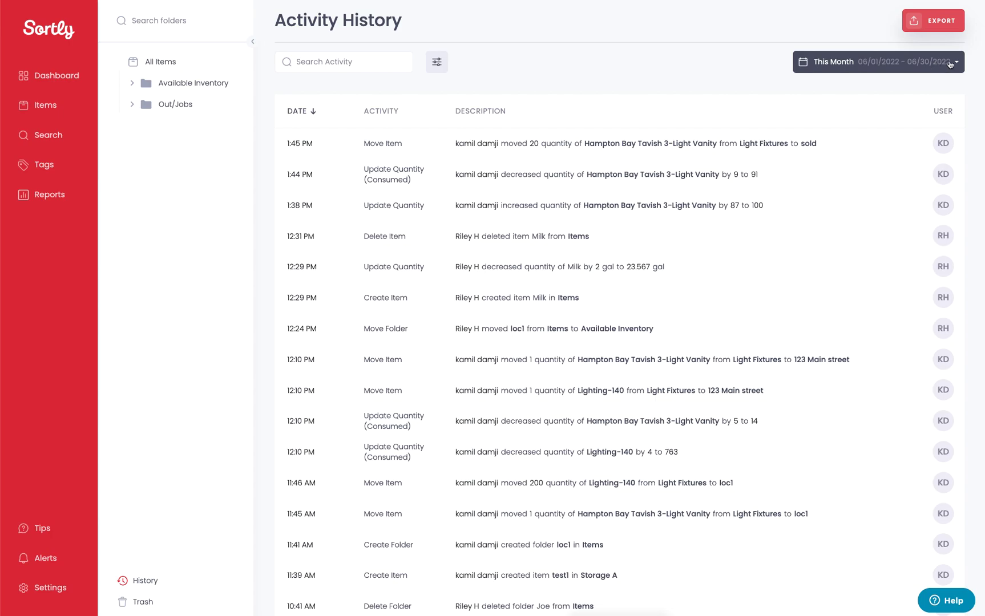
pyautogui.click(876, 61)
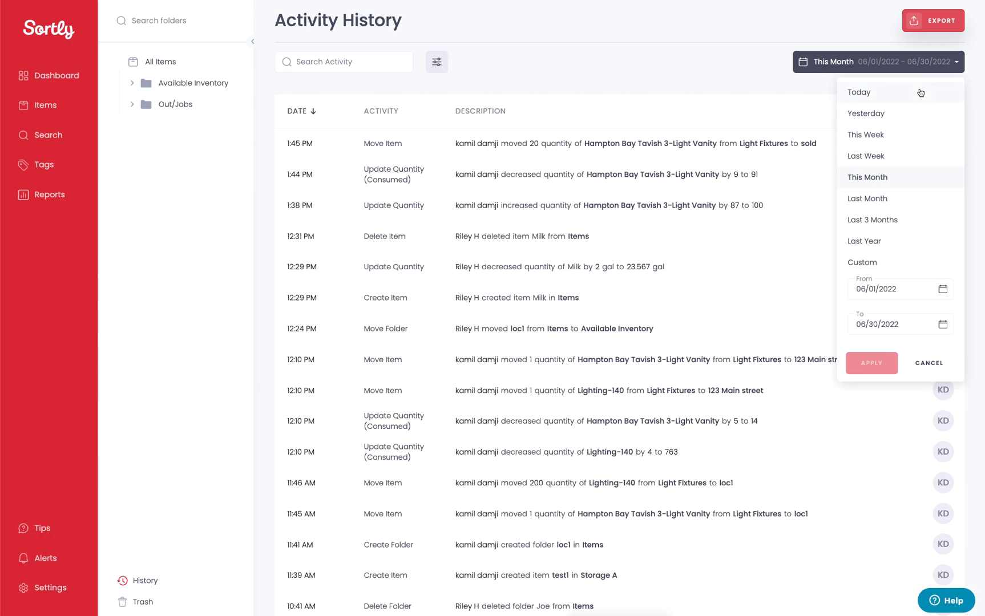
pyautogui.moveTo(873, 221)
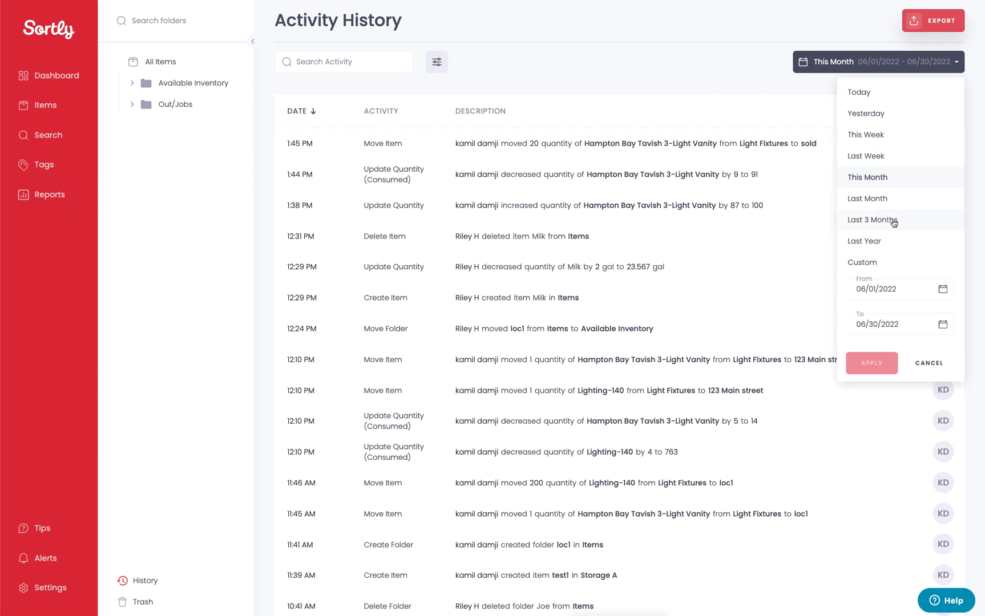
pyautogui.moveTo(882, 245)
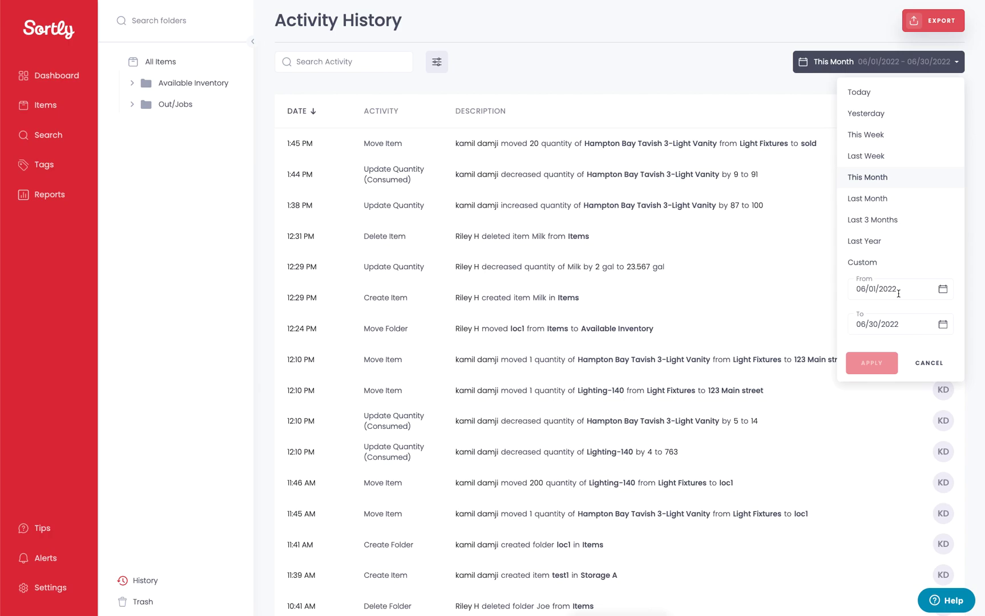
pyautogui.moveTo(872, 276)
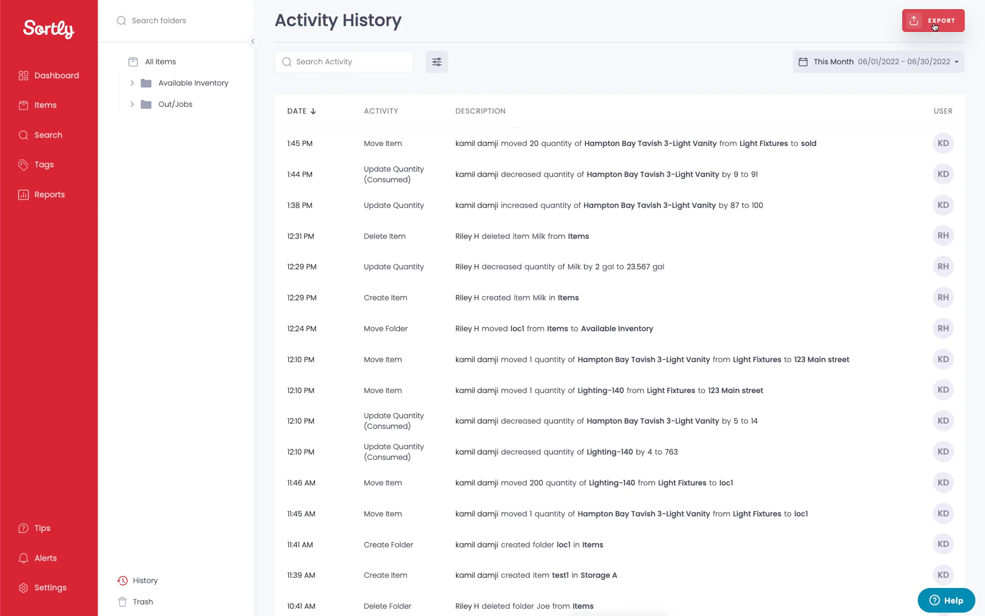
pyautogui.moveTo(678, 34)
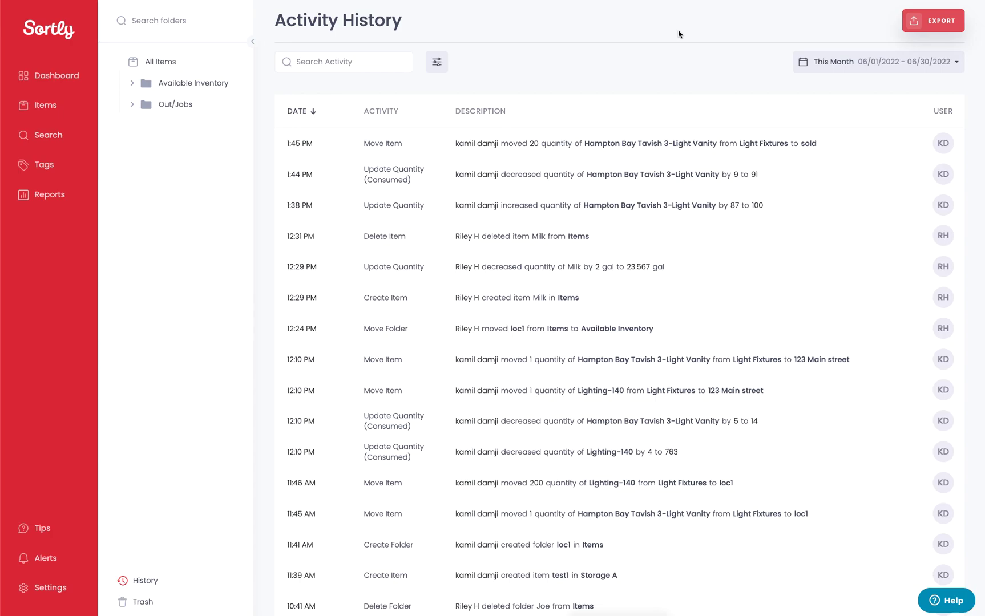